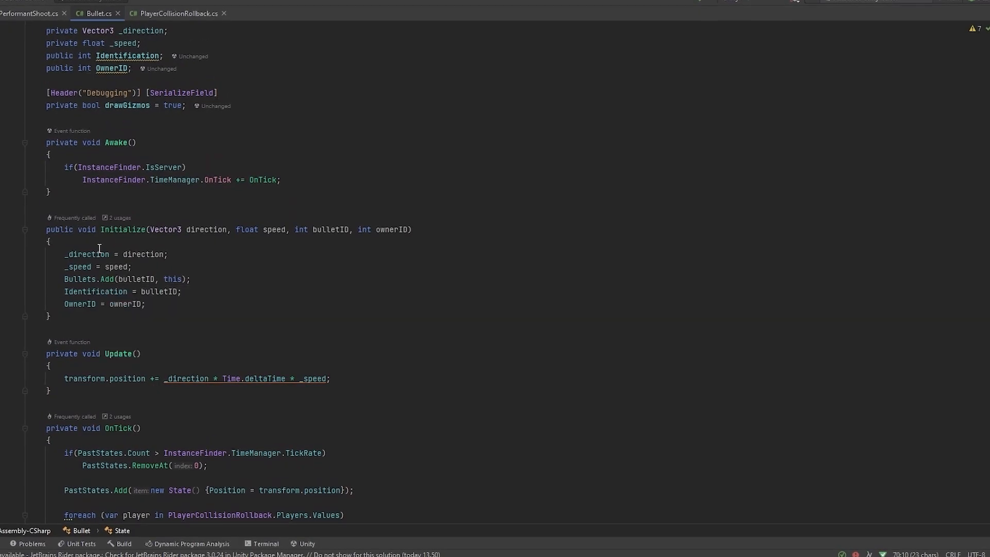
scroll(down, 3)
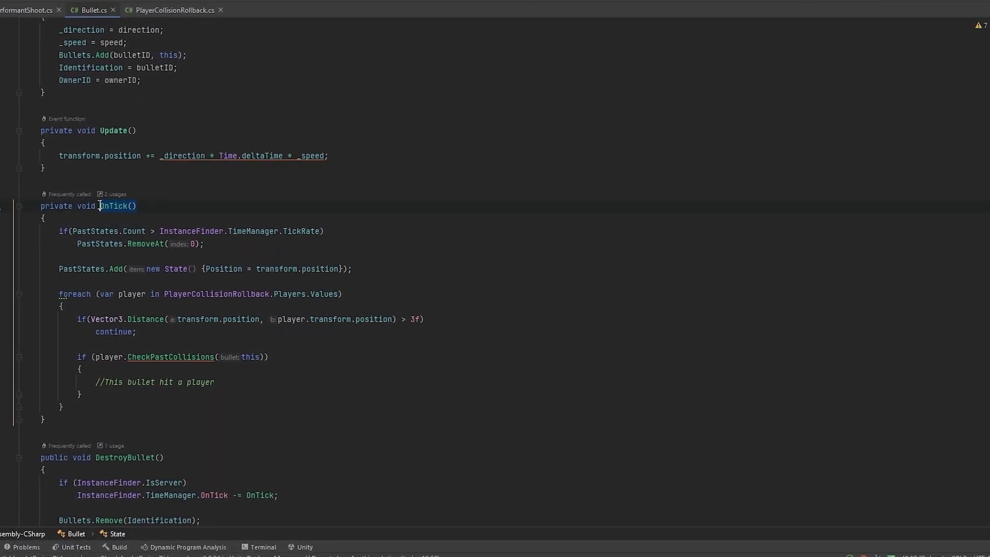